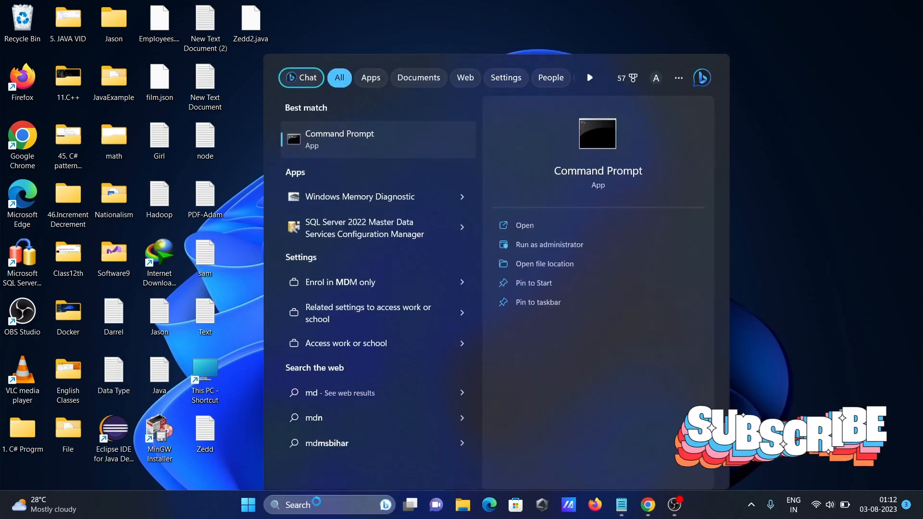
Step: Launch Command Prompt and run ruby to confirm the command is not yet recognized
{"action": "left_click", "coordinate": [339, 139]}
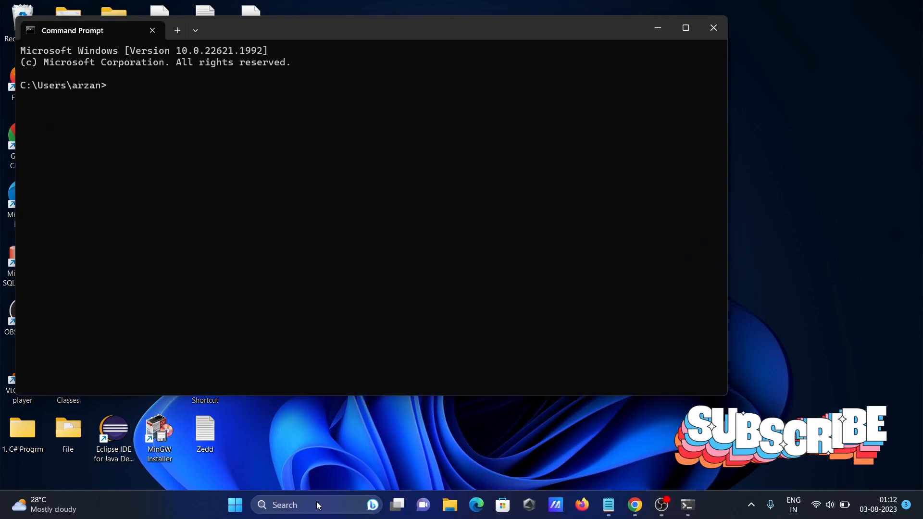
{"action": "type", "text": "ruby"}
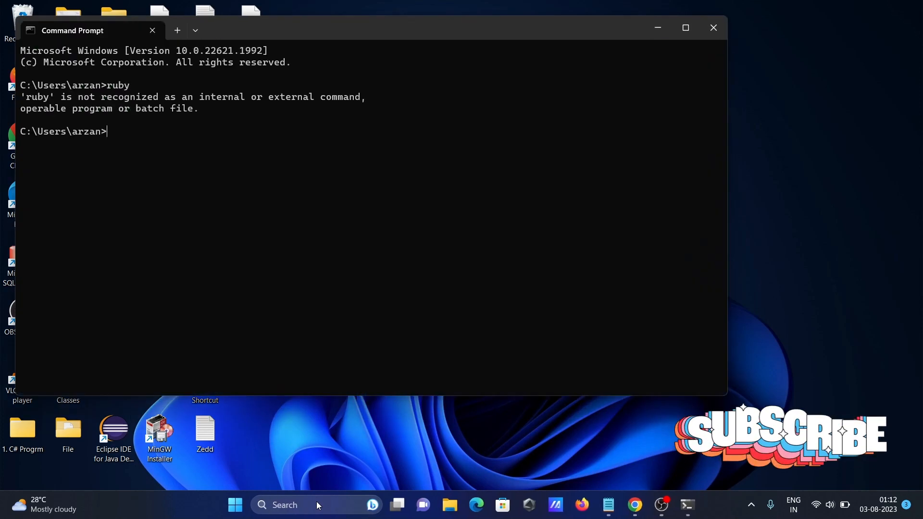
{"action": "mouse_move", "coordinate": [192, 117]}
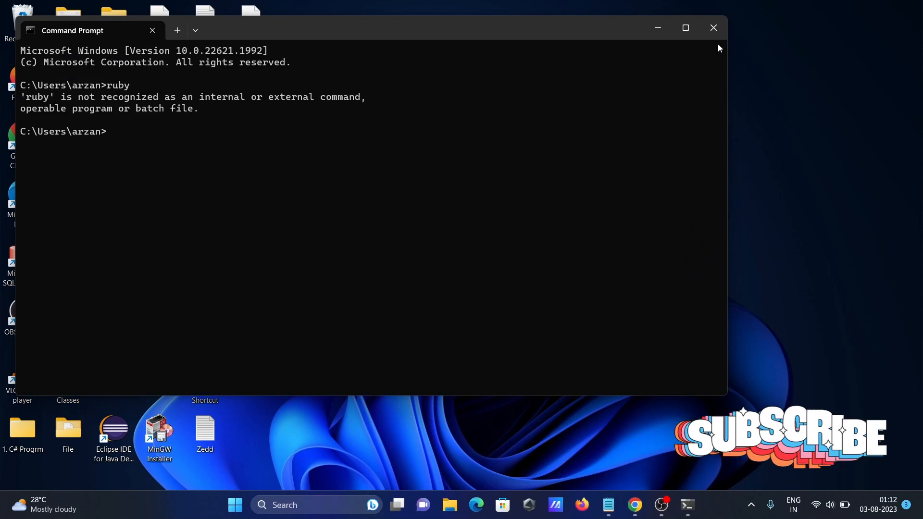
Step: From the ruby search results, reach the official site's Download Ruby page in Chrome
{"action": "left_click", "coordinate": [713, 28]}
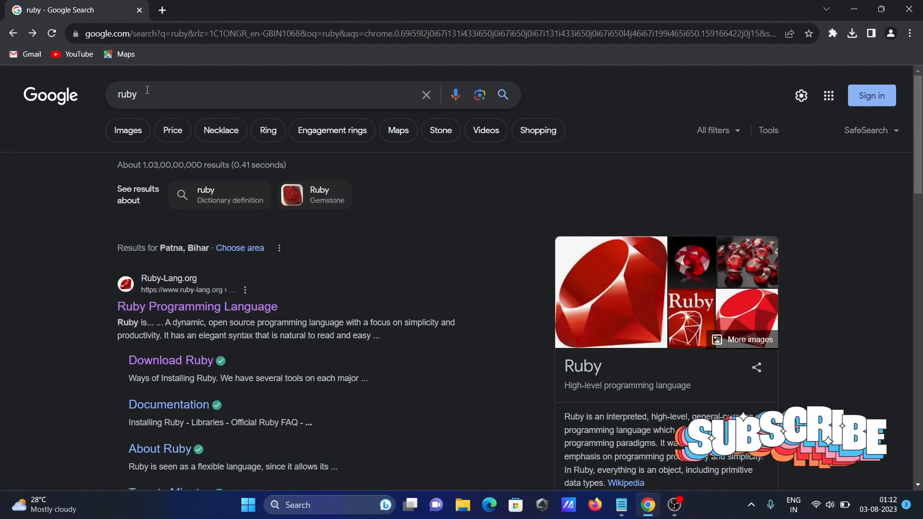
{"action": "mouse_move", "coordinate": [197, 306]}
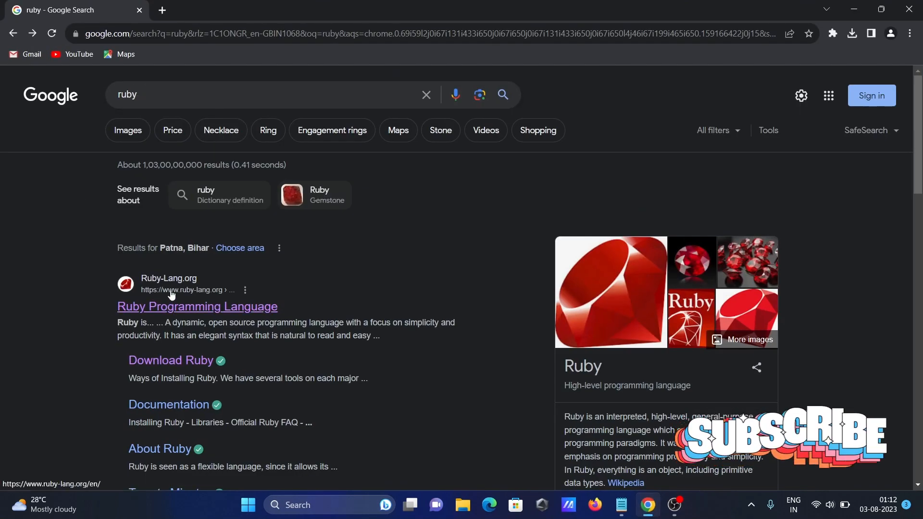
{"action": "left_click", "coordinate": [197, 306]}
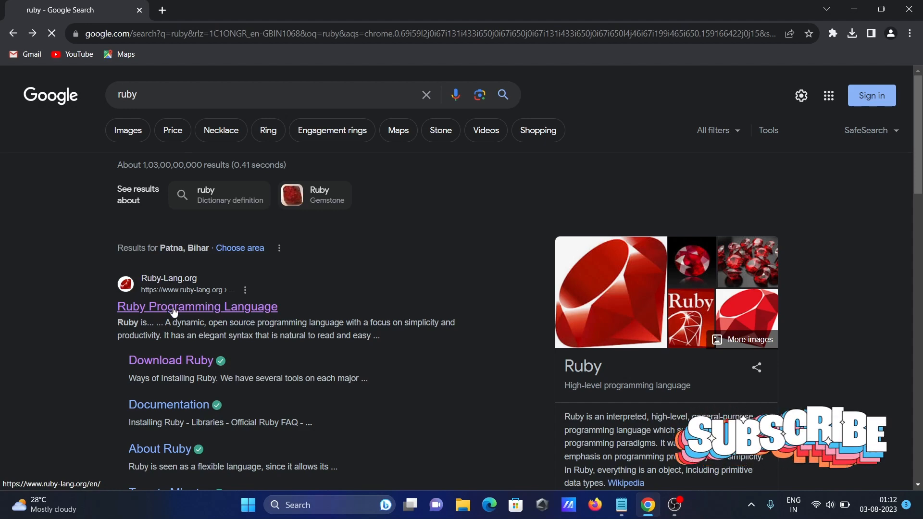
{"action": "left_click", "coordinate": [197, 306]}
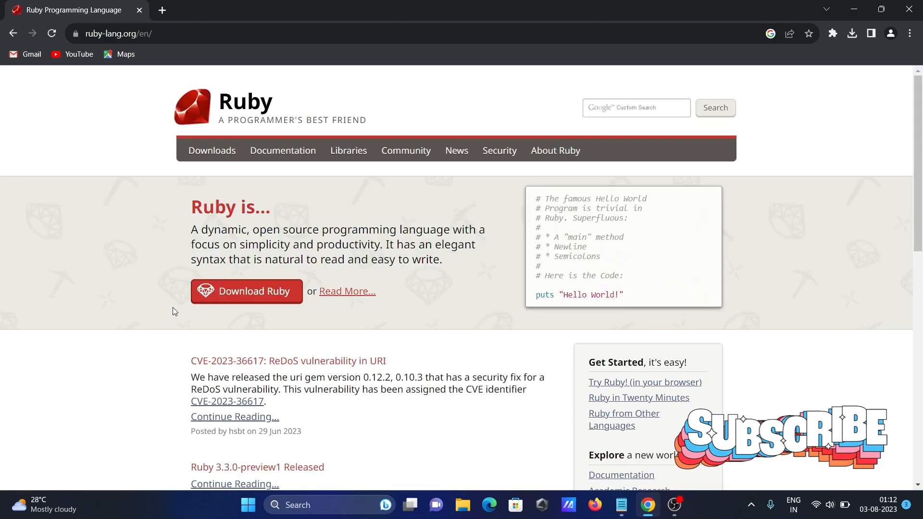
{"action": "left_click", "coordinate": [246, 291]}
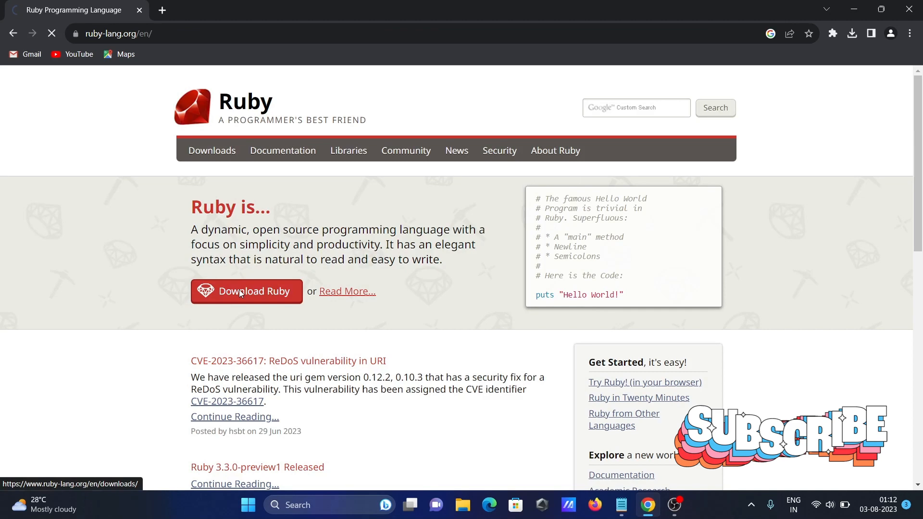
{"action": "left_click", "coordinate": [246, 292]}
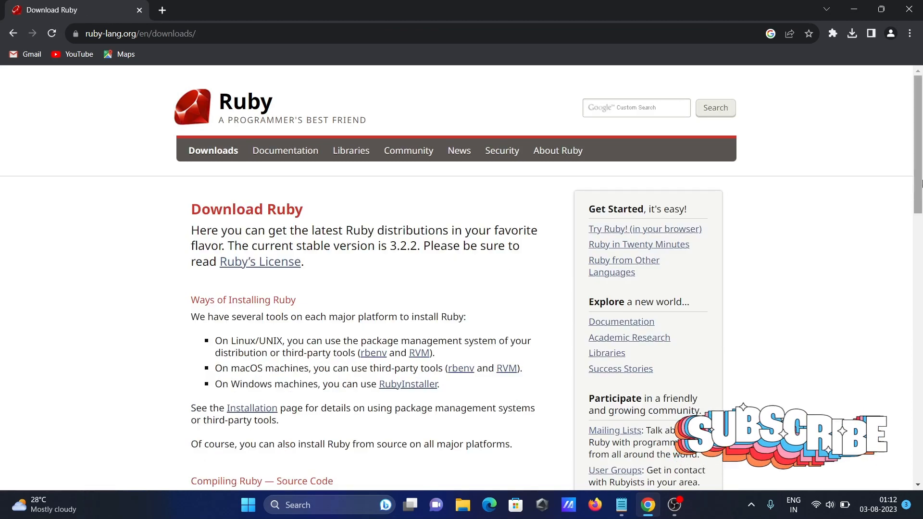
Step: Follow the RubyInstaller link for Windows from the Download Ruby page
{"action": "scroll", "scroll_direction": "down", "scroll_amount": 3}
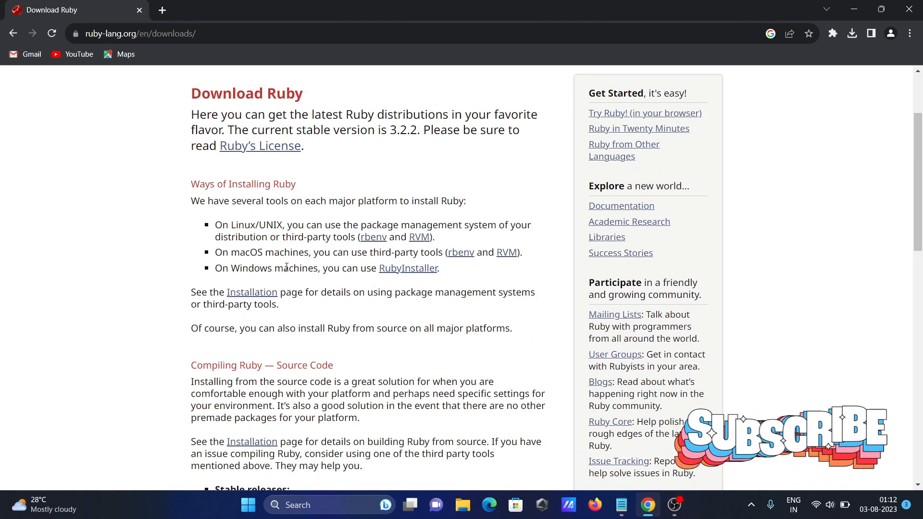
{"action": "left_click", "coordinate": [408, 268]}
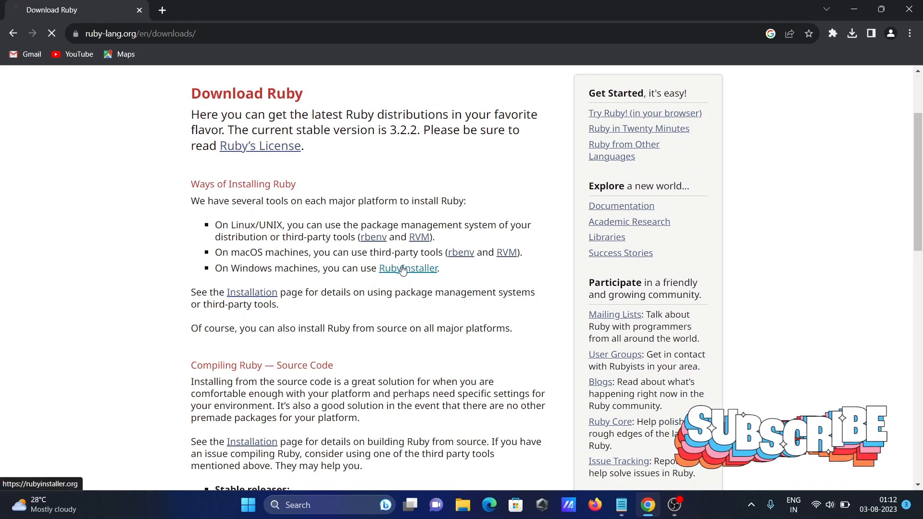
Step: From RubyInstaller's downloads page, start downloading the Ruby+Devkit 3.2.2-1 (x64) installer
{"action": "left_click", "coordinate": [406, 268]}
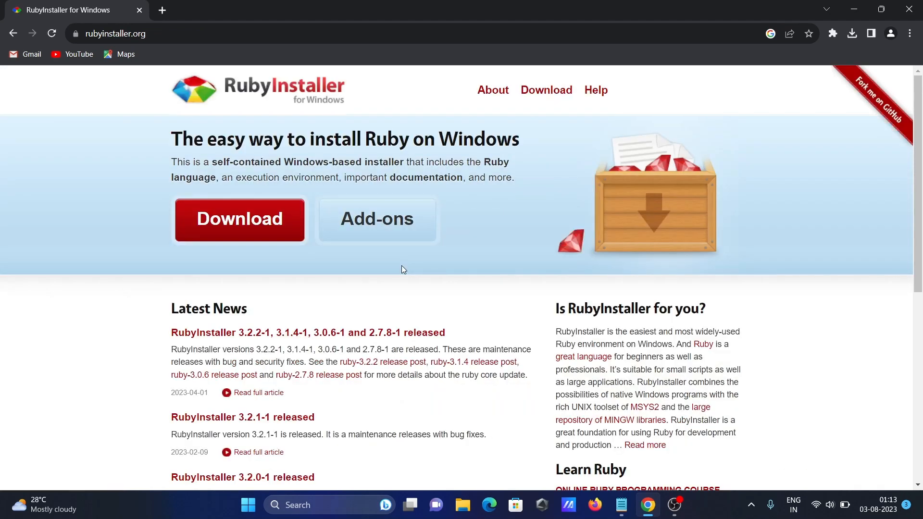
{"action": "mouse_move", "coordinate": [247, 333]}
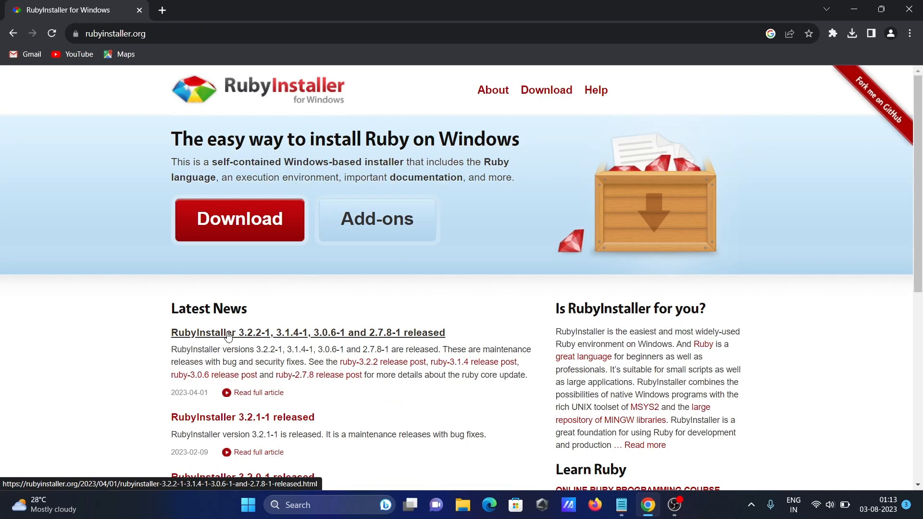
{"action": "left_click", "coordinate": [308, 333]}
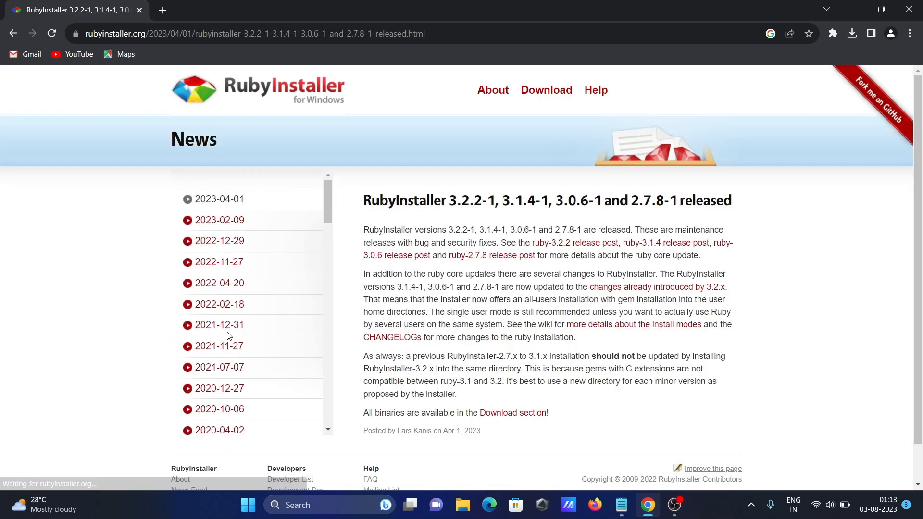
{"action": "left_click", "coordinate": [545, 90]}
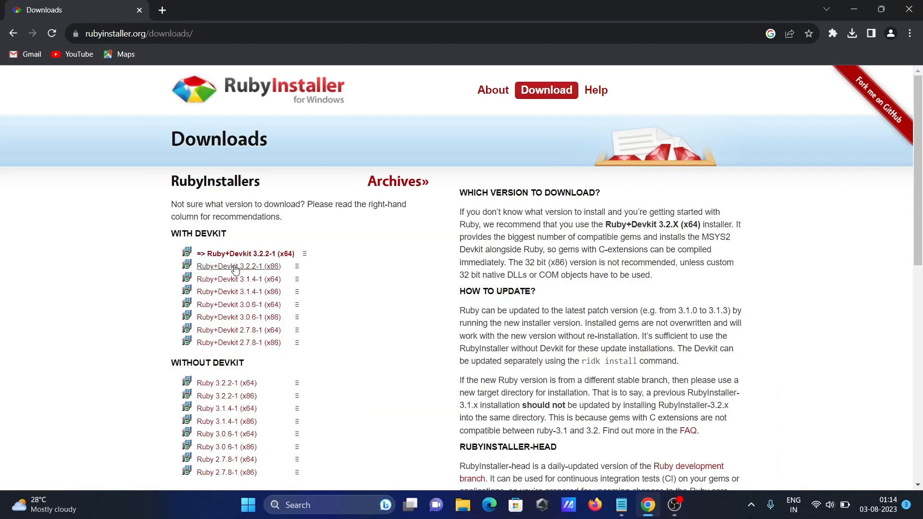
{"action": "mouse_move", "coordinate": [245, 254]}
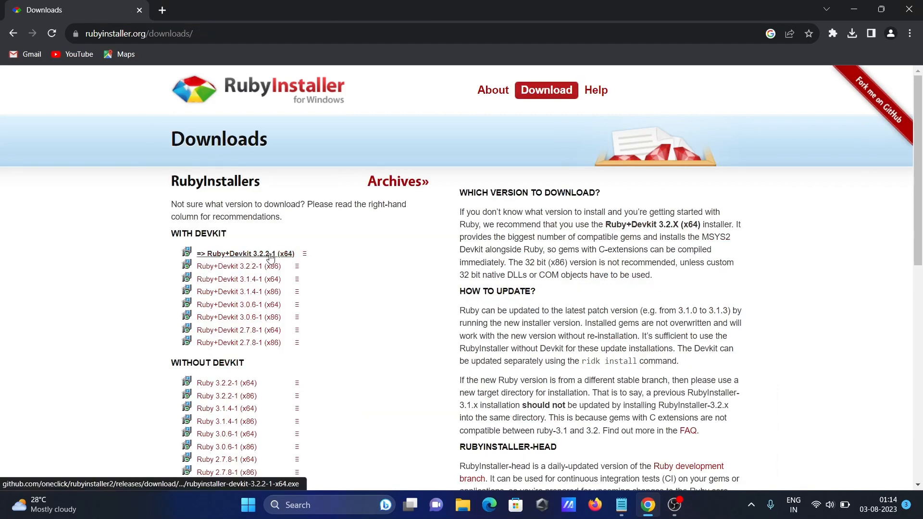
{"action": "left_click", "coordinate": [249, 254]}
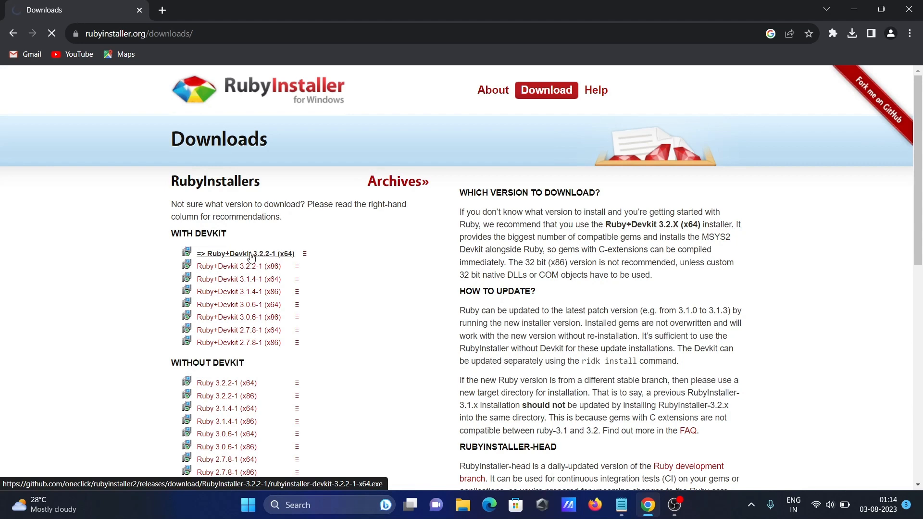
{"action": "left_click", "coordinate": [245, 253]}
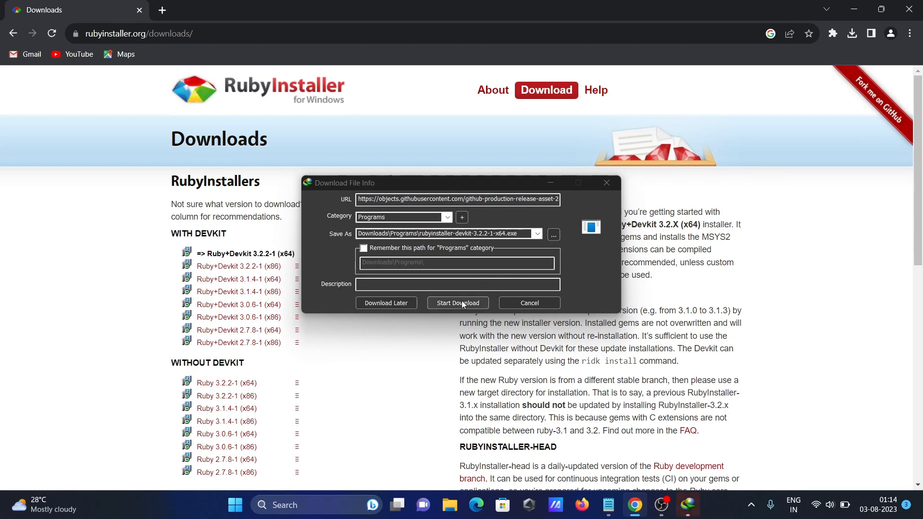
Step: Download rubyinstaller-devkit-3.2.2-1-x64.exe in Internet Download Manager and run it
{"action": "left_click", "coordinate": [457, 302]}
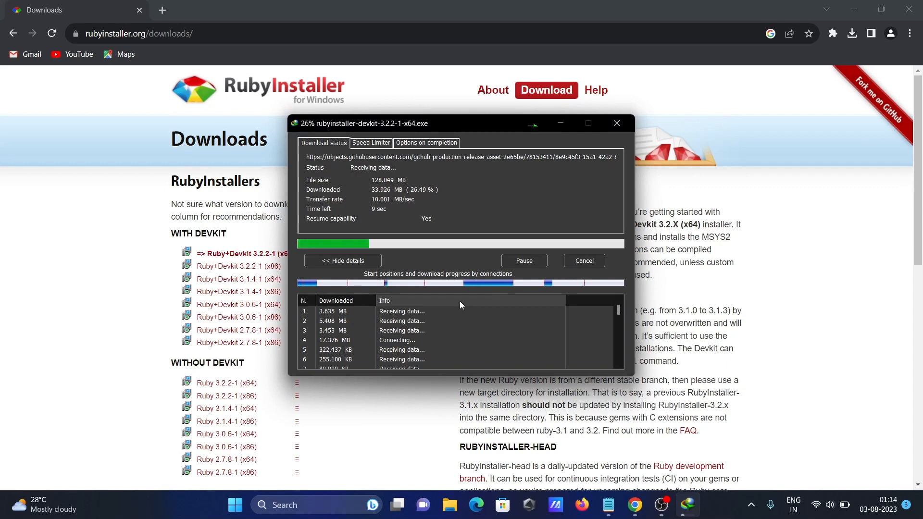
{"action": "mouse_move", "coordinate": [794, 52]}
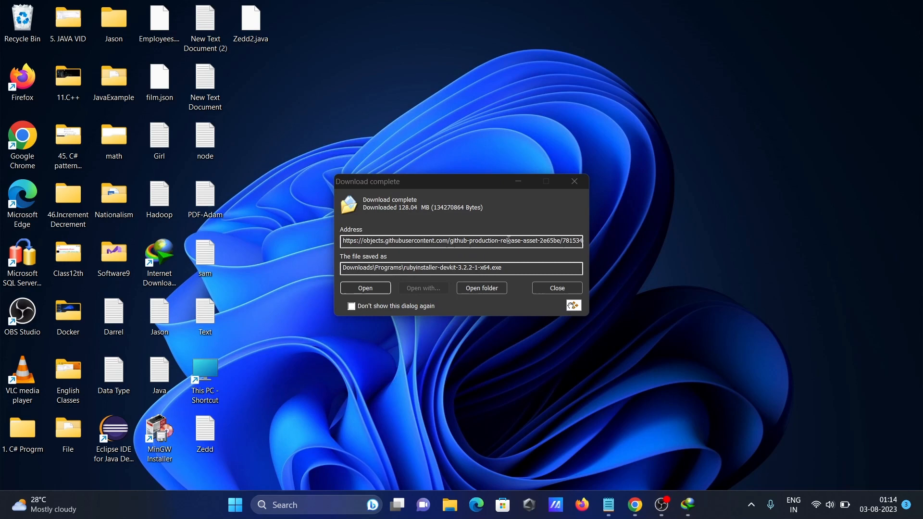
{"action": "left_click", "coordinate": [555, 287]}
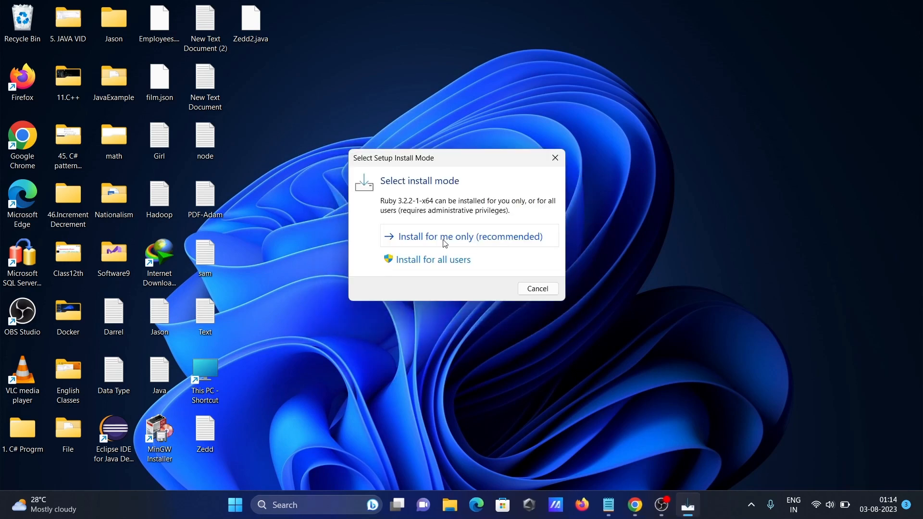
Step: Install for current user, accept the license, untick 'Add Ruby executables to your PATH', and install to C:\Ruby32-x64
{"action": "left_click", "coordinate": [536, 289]}
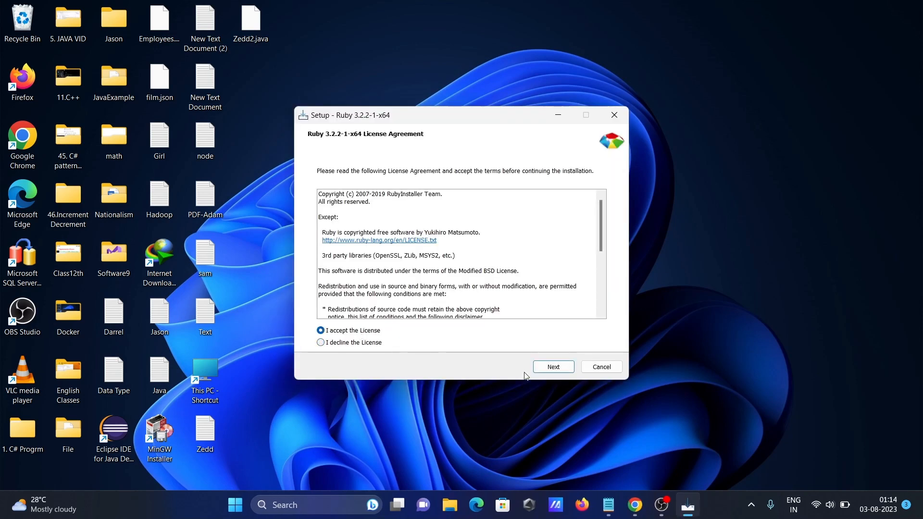
{"action": "left_click", "coordinate": [552, 367]}
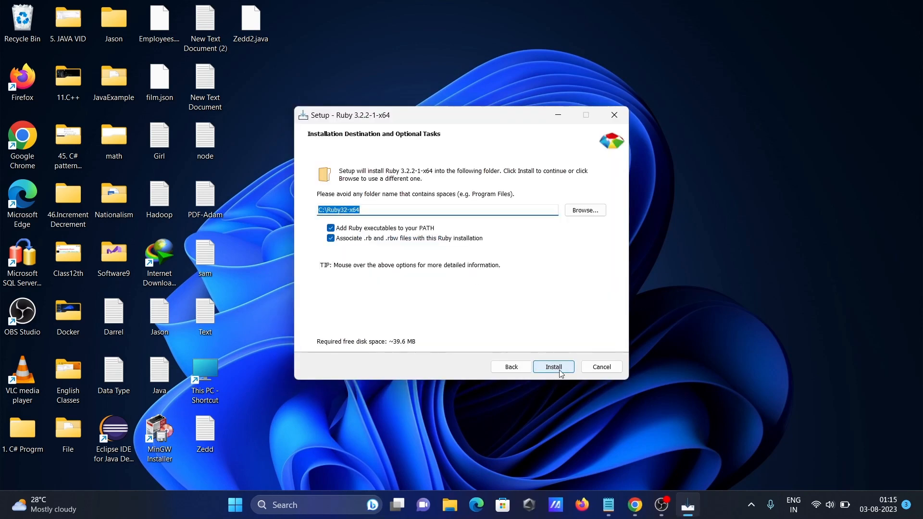
{"action": "mouse_move", "coordinate": [367, 220]}
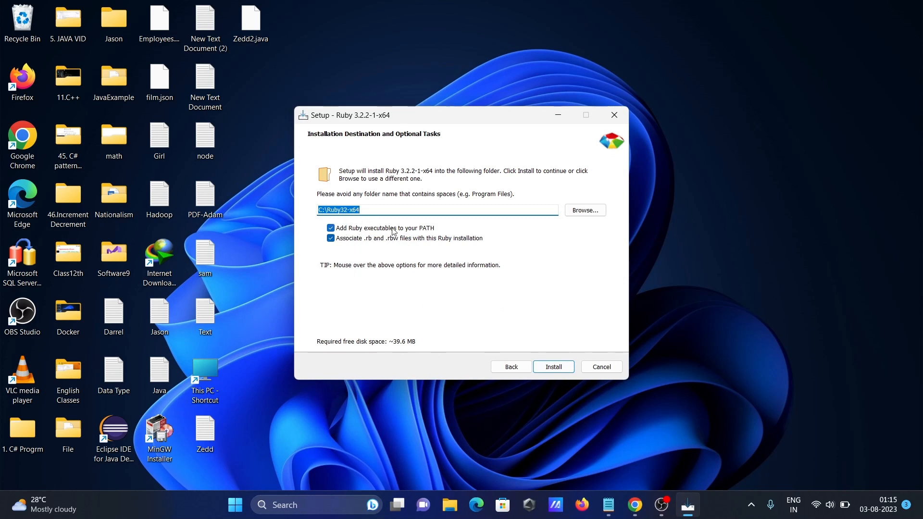
{"action": "mouse_move", "coordinate": [314, 252]}
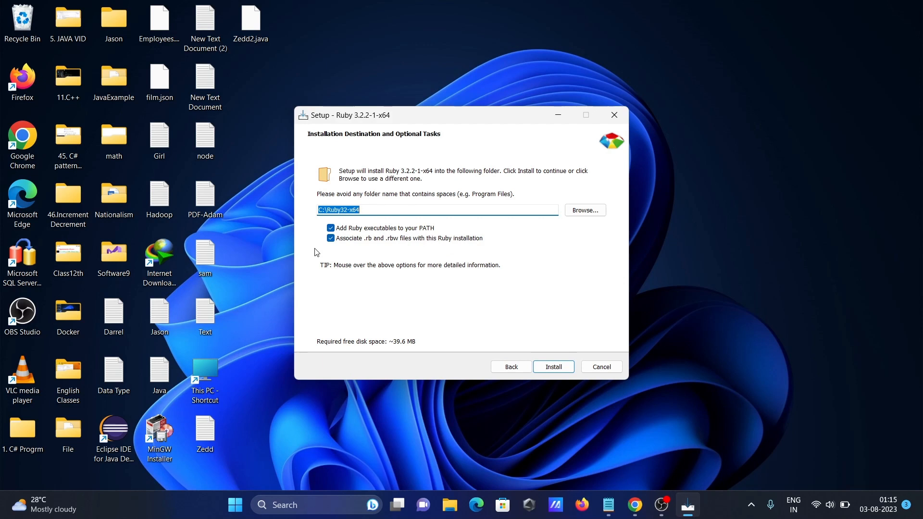
{"action": "mouse_move", "coordinate": [372, 235]}
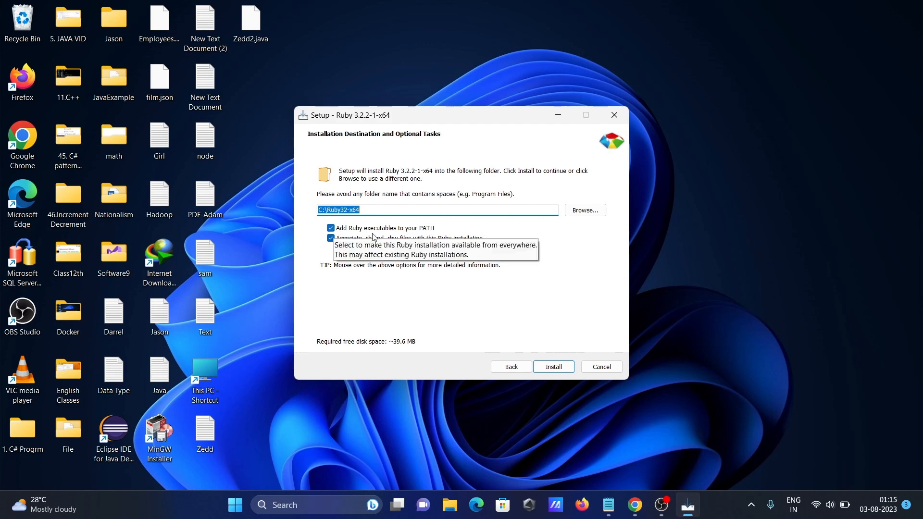
{"action": "left_click", "coordinate": [330, 227]}
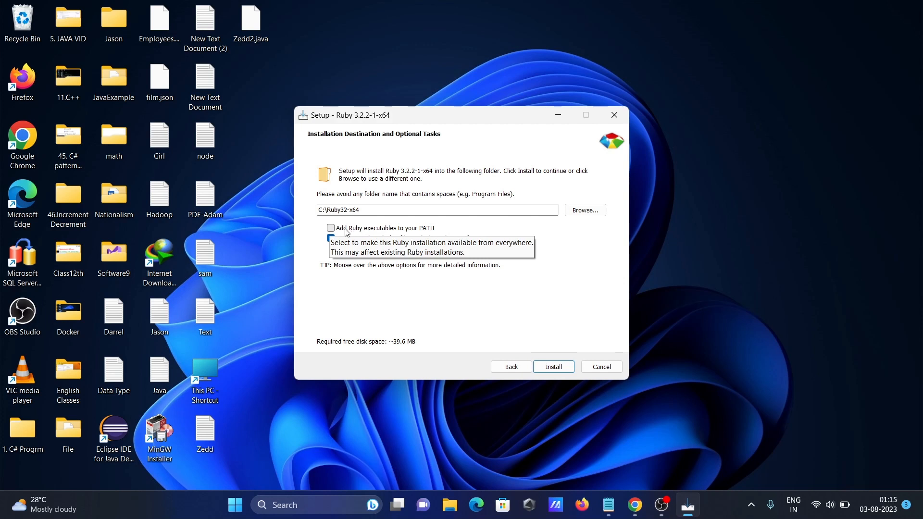
{"action": "left_click", "coordinate": [552, 367]}
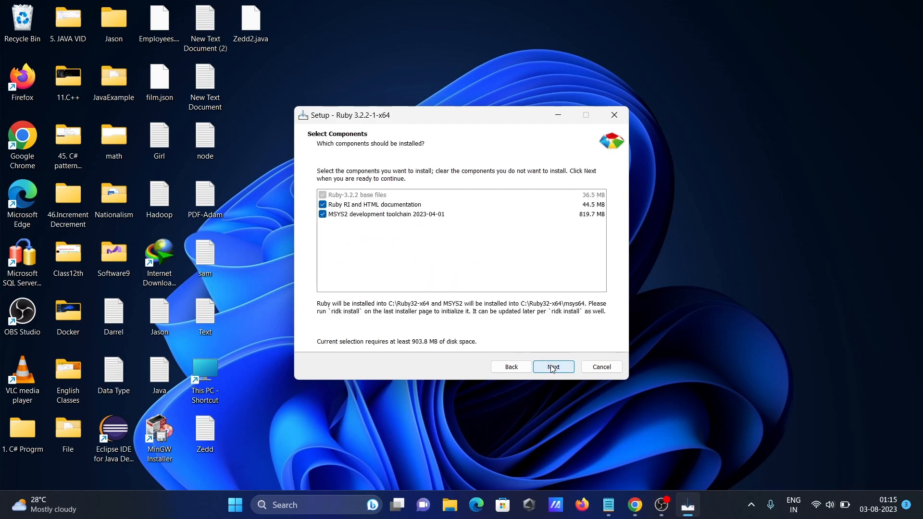
Step: Install all components, untick 'Run ridk install', and finish the Ruby 3.2.2 setup wizard
{"action": "left_click", "coordinate": [553, 366]}
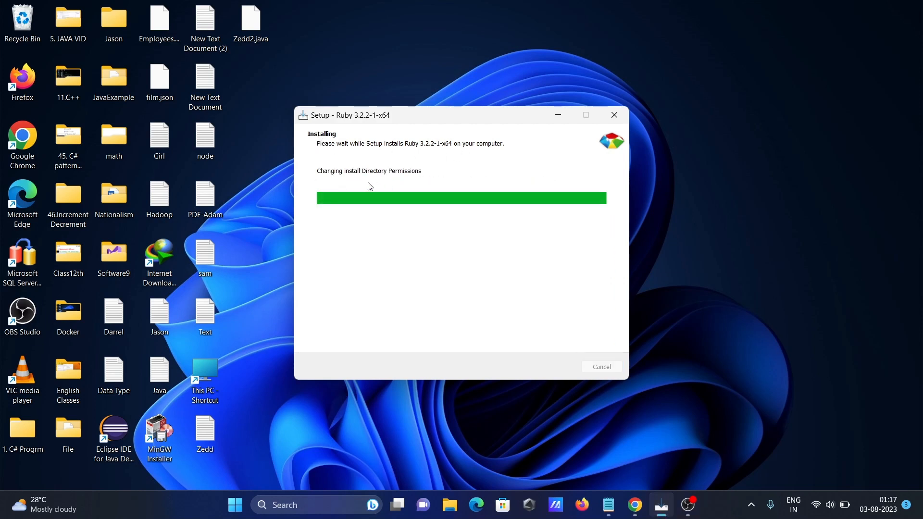
{"action": "mouse_move", "coordinate": [385, 187]}
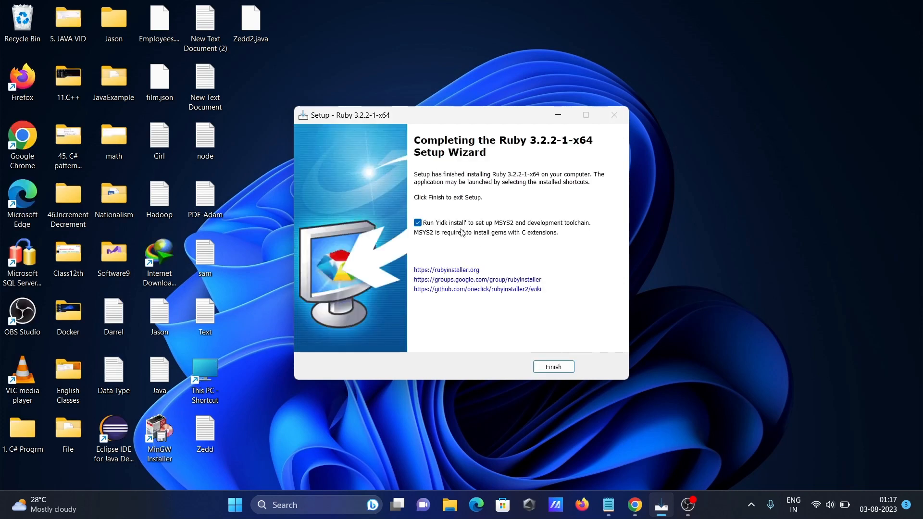
{"action": "left_click", "coordinate": [417, 222]}
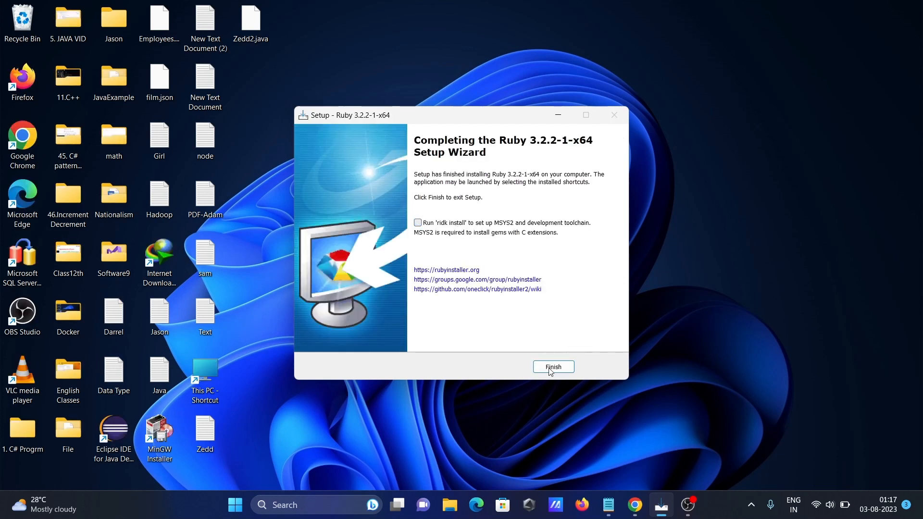
{"action": "left_click", "coordinate": [551, 366]}
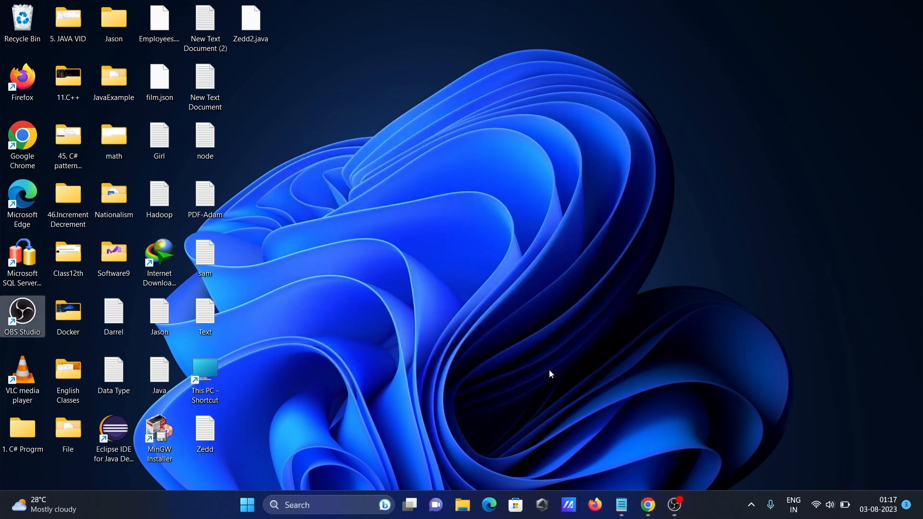
{"action": "mouse_move", "coordinate": [330, 495]}
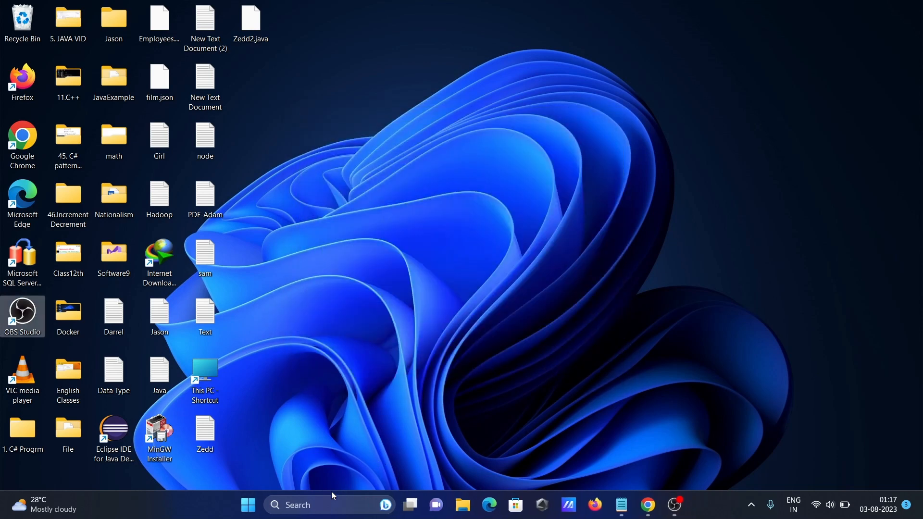
{"action": "type", "text": "cmd"}
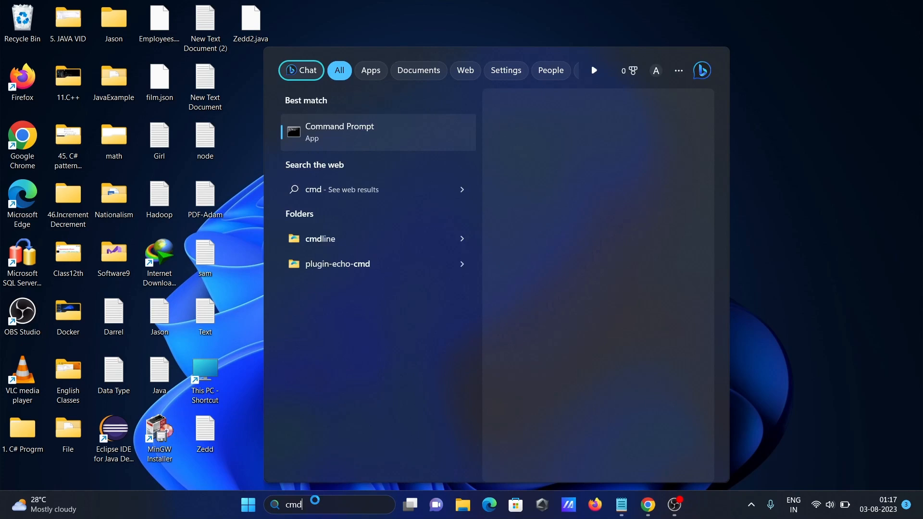
{"action": "left_click", "coordinate": [339, 131]}
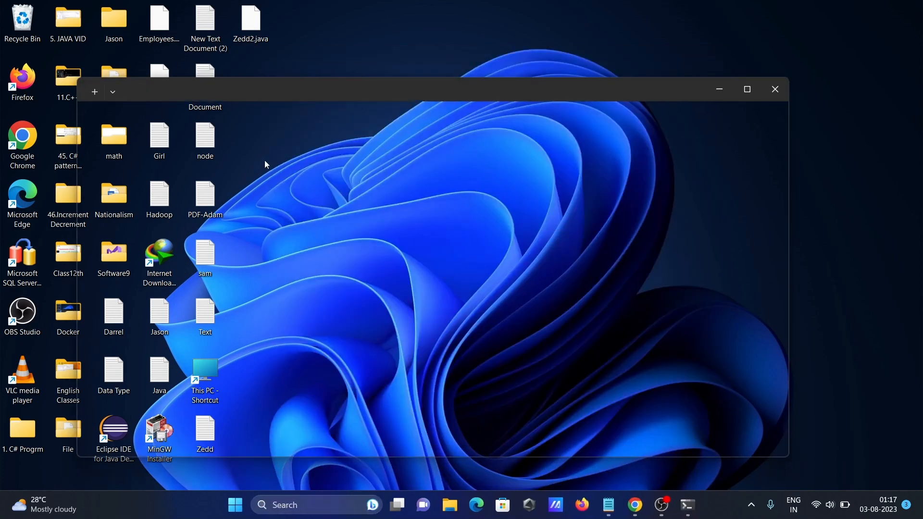
{"action": "type", "text": "ruby"}
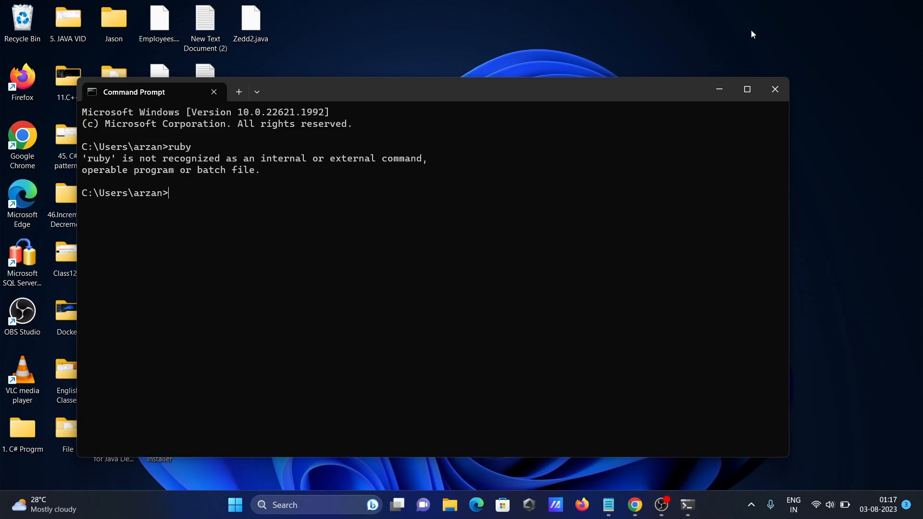
{"action": "left_click", "coordinate": [774, 89]}
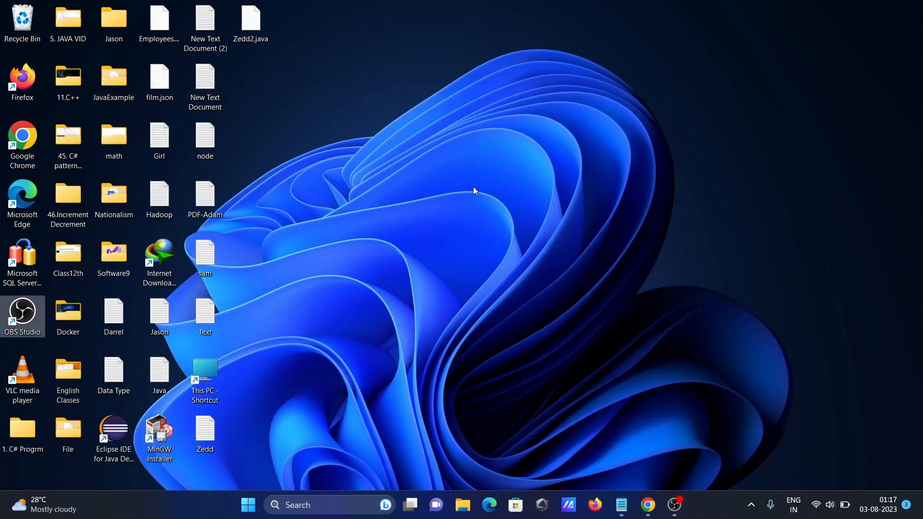
{"action": "left_click", "coordinate": [205, 370]}
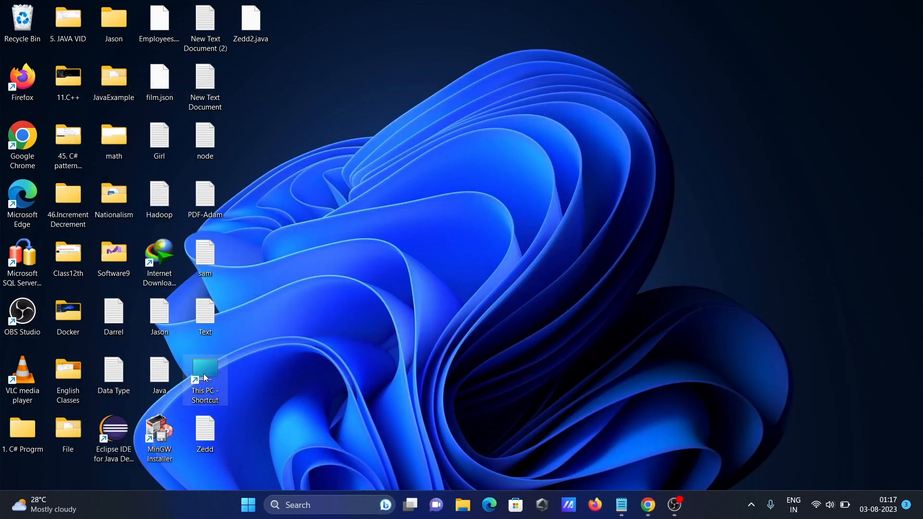
Step: Browse from This PC into C:\Ruby32-x64\bin in File Explorer
{"action": "double_click", "coordinate": [205, 377]}
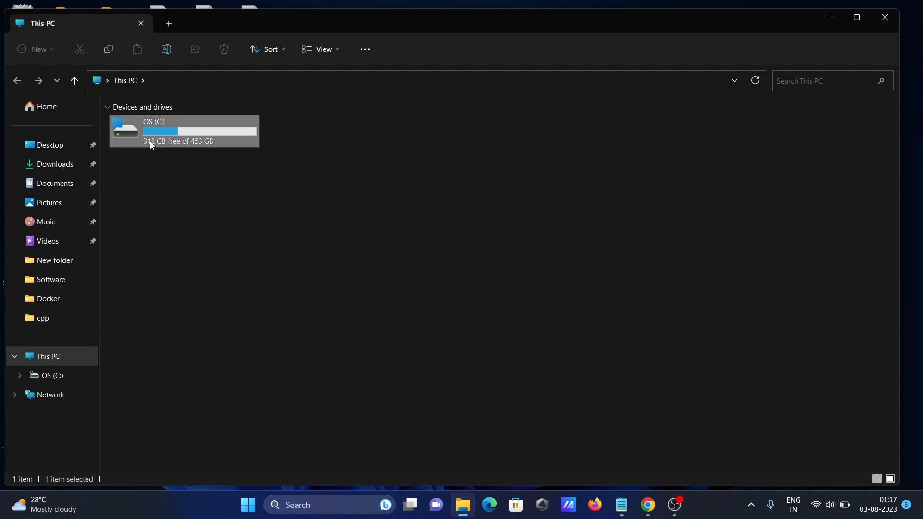
{"action": "double_click", "coordinate": [153, 131]}
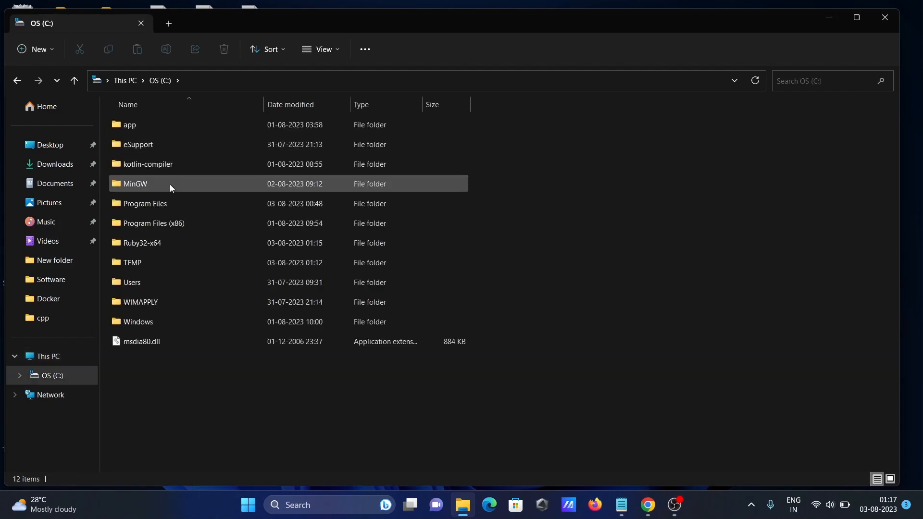
{"action": "left_click", "coordinate": [141, 243]}
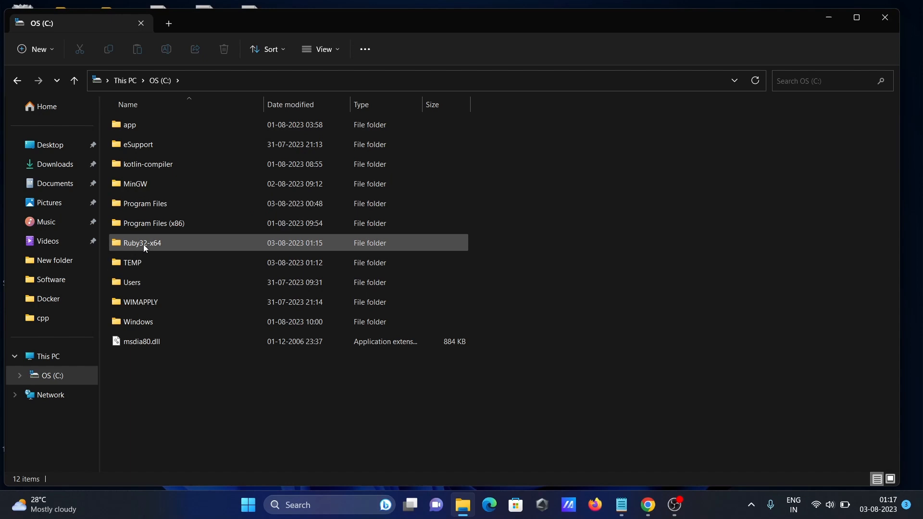
{"action": "double_click", "coordinate": [142, 242]}
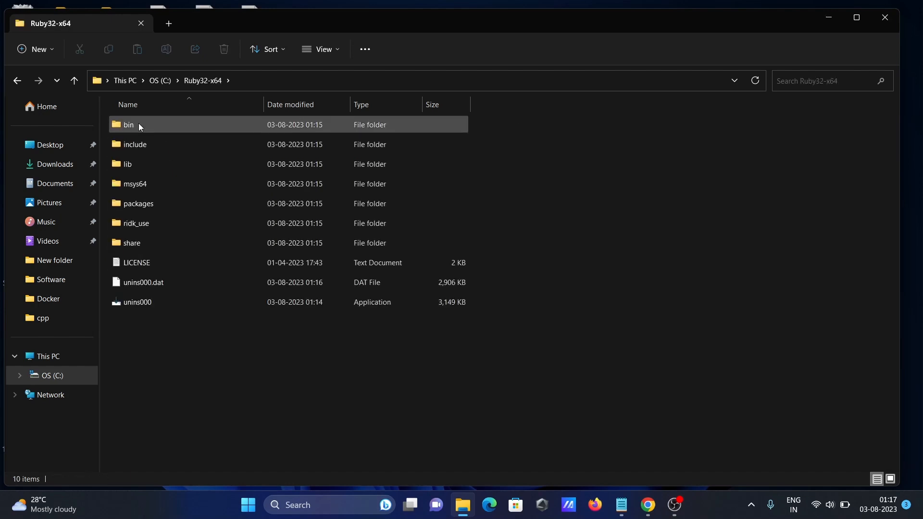
{"action": "double_click", "coordinate": [128, 124]}
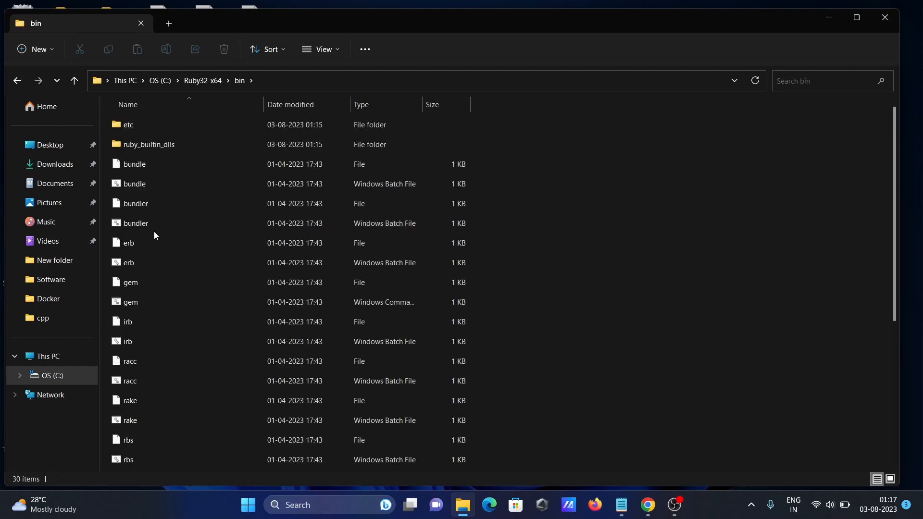
Step: Locate the ruby application in bin and search 'ed' for the environment variables settings
{"action": "left_click", "coordinate": [128, 242]}
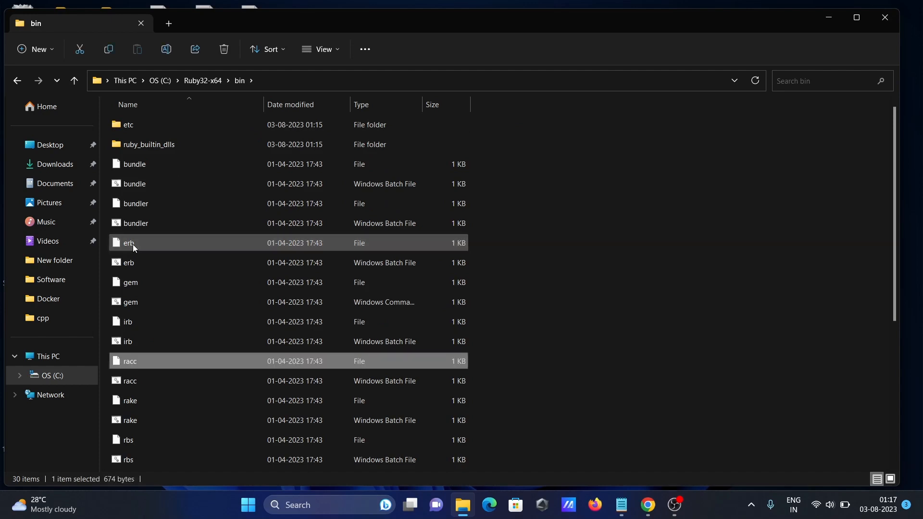
{"action": "scroll", "scroll_direction": "down", "scroll_amount": 3}
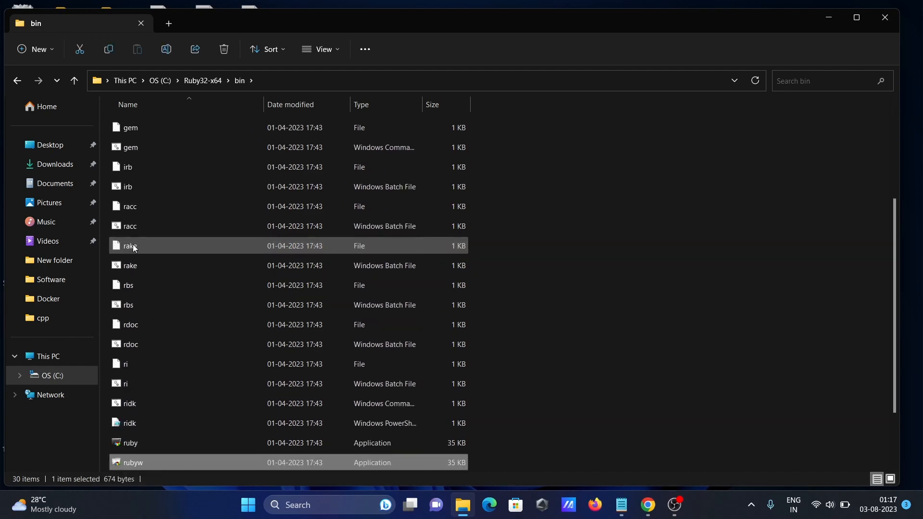
{"action": "left_click", "coordinate": [129, 442]}
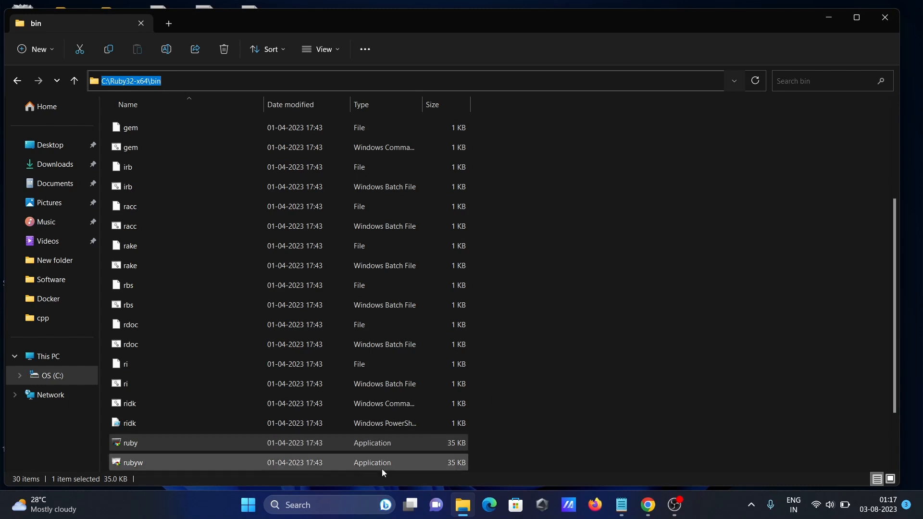
{"action": "type", "text": "edit"}
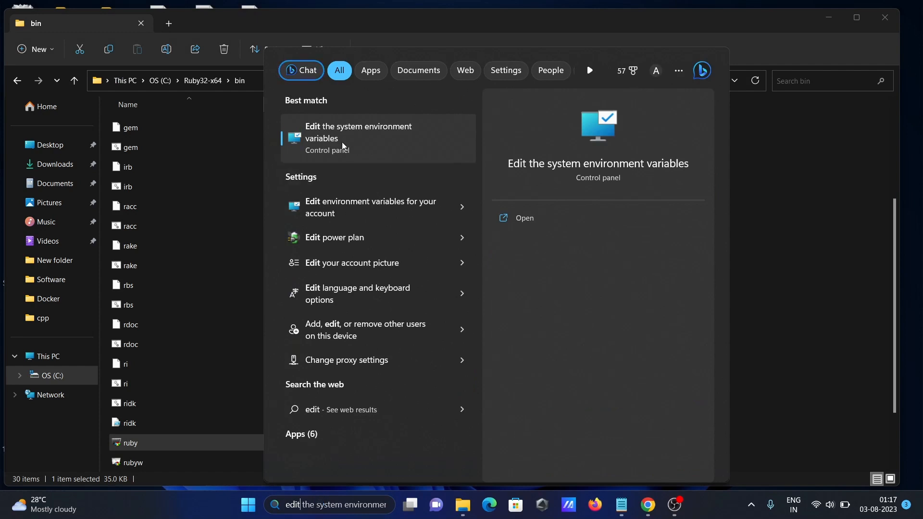
Step: Open the system environment variables settings and its Environment Variables list
{"action": "left_click", "coordinate": [357, 139]}
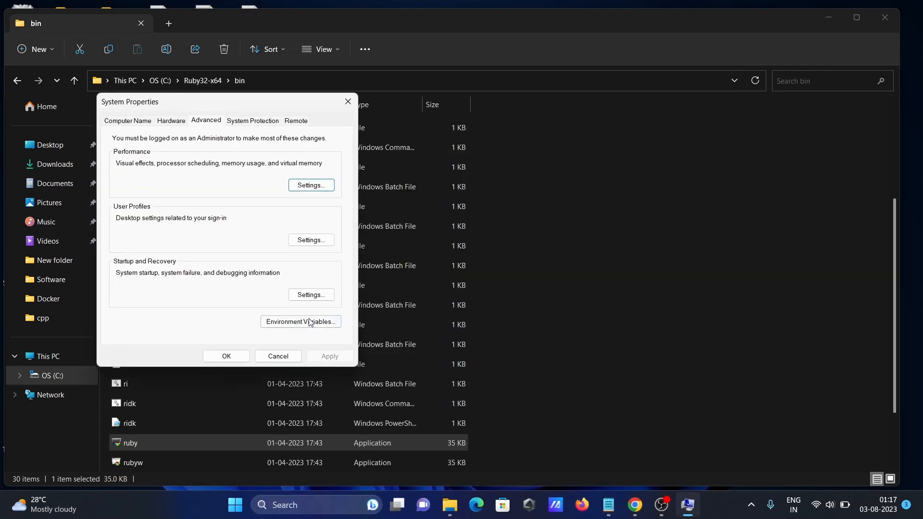
{"action": "left_click", "coordinate": [300, 321]}
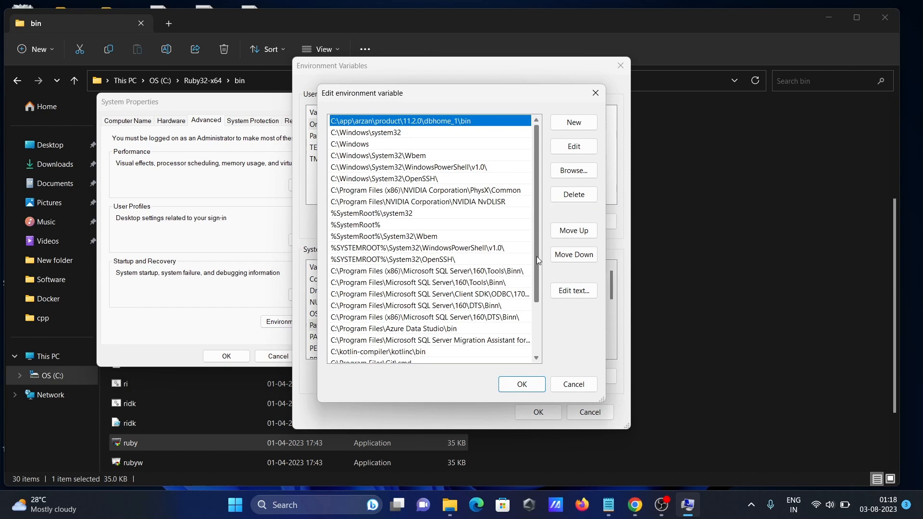
Step: Add C:\Ruby32-x64\bin to Path and delete the old C:\ruby-3.2.2 and C:\ruby-3.2.2\bin entries
{"action": "left_click", "coordinate": [572, 122]}
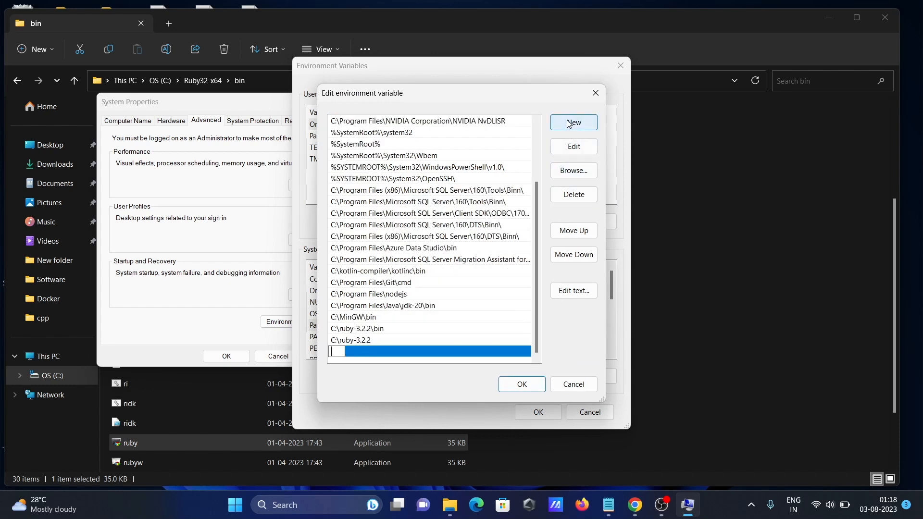
{"action": "type", "text": "C:\\Ruby32-x64\\bin"}
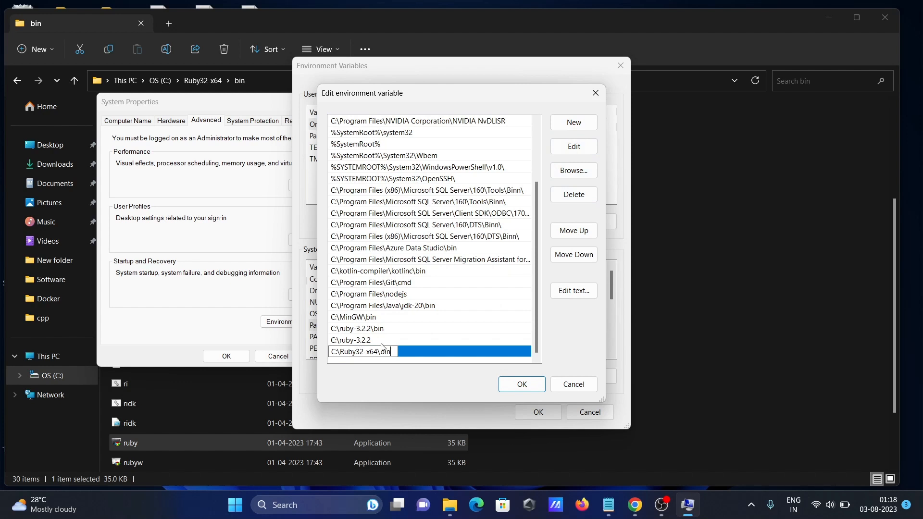
{"action": "left_click", "coordinate": [350, 339]}
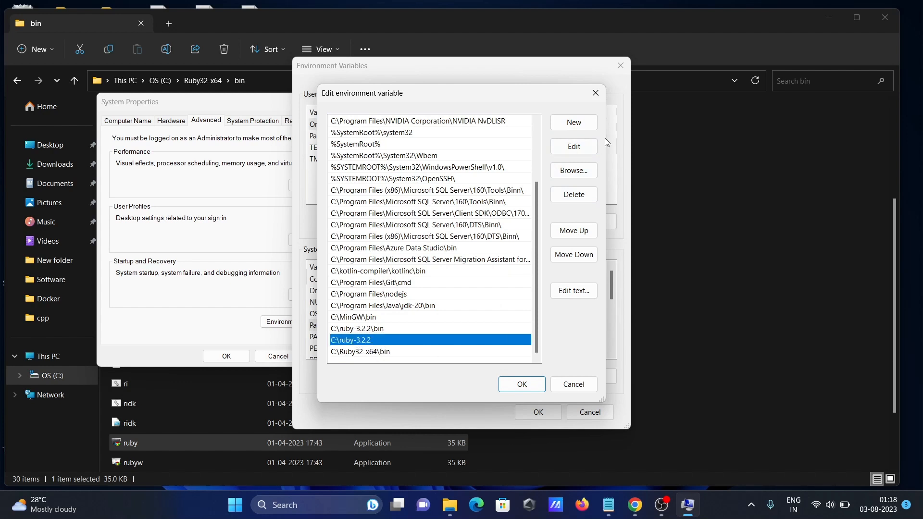
{"action": "left_click", "coordinate": [572, 195]}
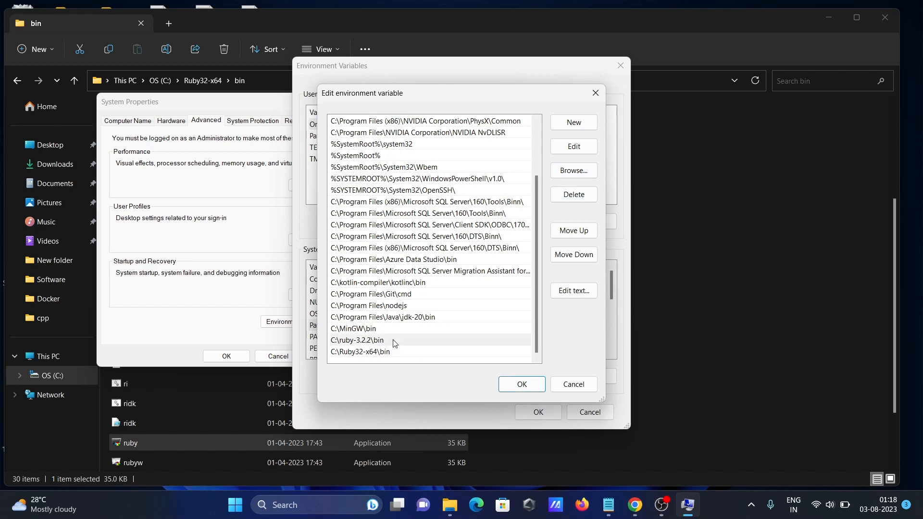
{"action": "left_click", "coordinate": [573, 194]}
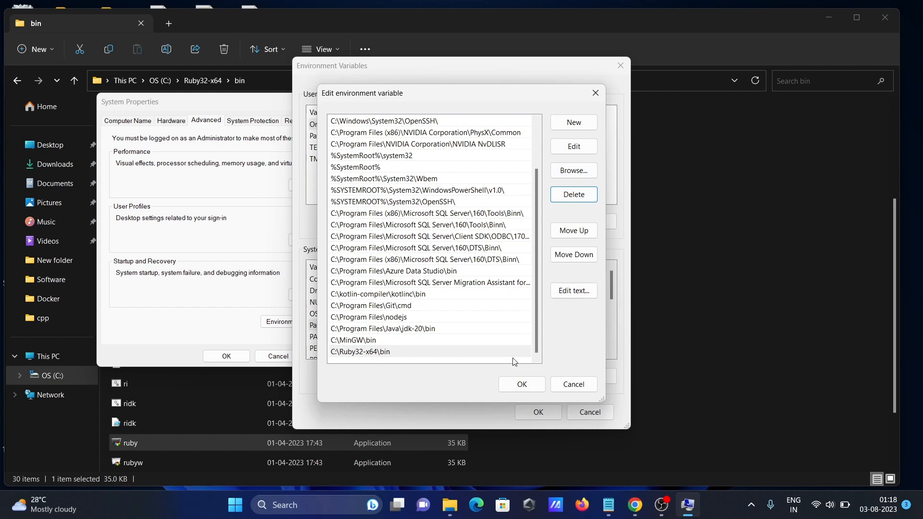
Step: Confirm the Path edit, save the environment variables, and close System Properties
{"action": "left_click", "coordinate": [520, 383]}
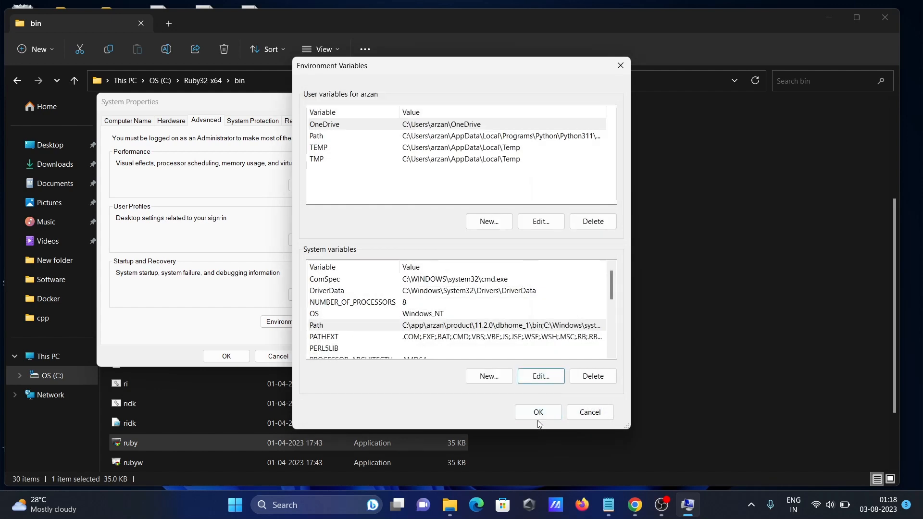
{"action": "left_click", "coordinate": [536, 412]}
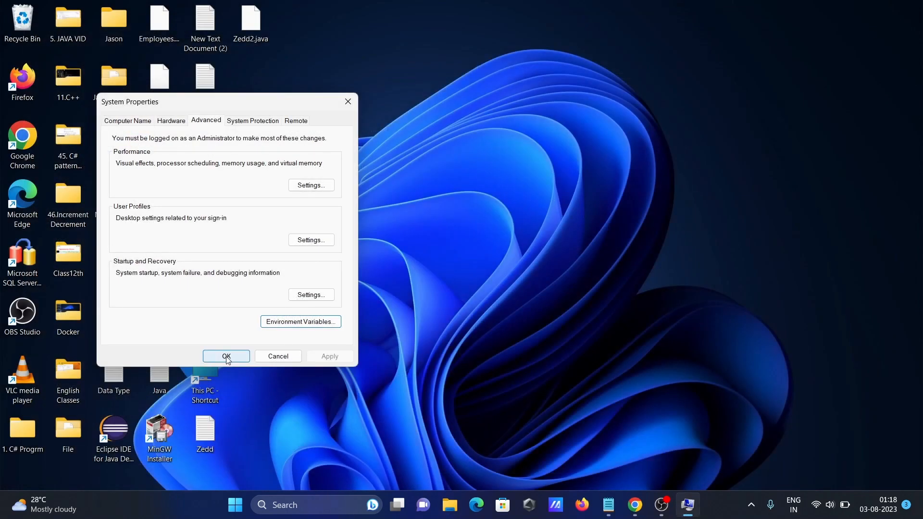
{"action": "left_click", "coordinate": [226, 356]}
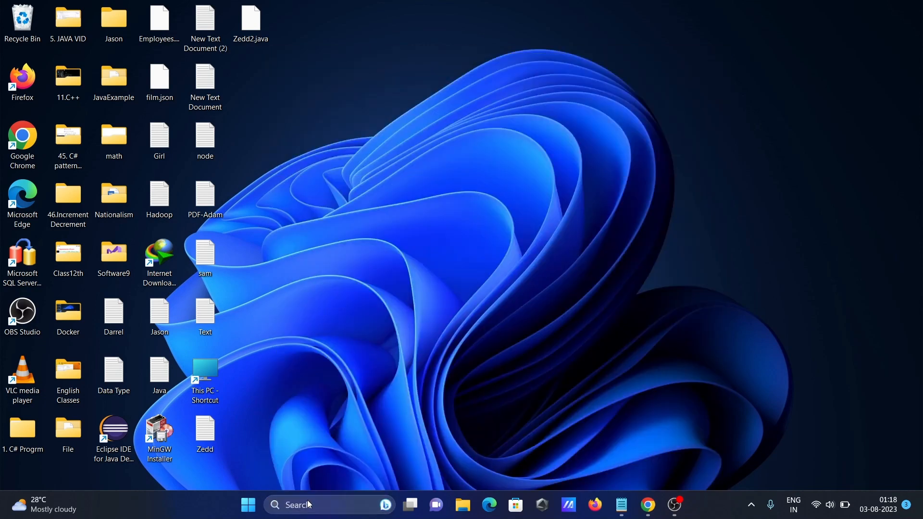
Step: Run ruby --version to confirm Ruby reports 3.2.2
{"action": "type", "text": "ruby"}
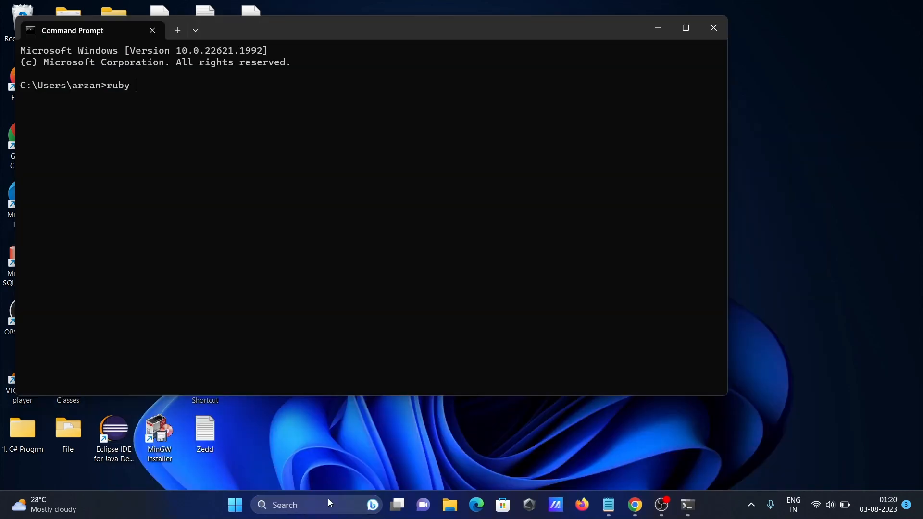
{"action": "type", "text": "--versio"}
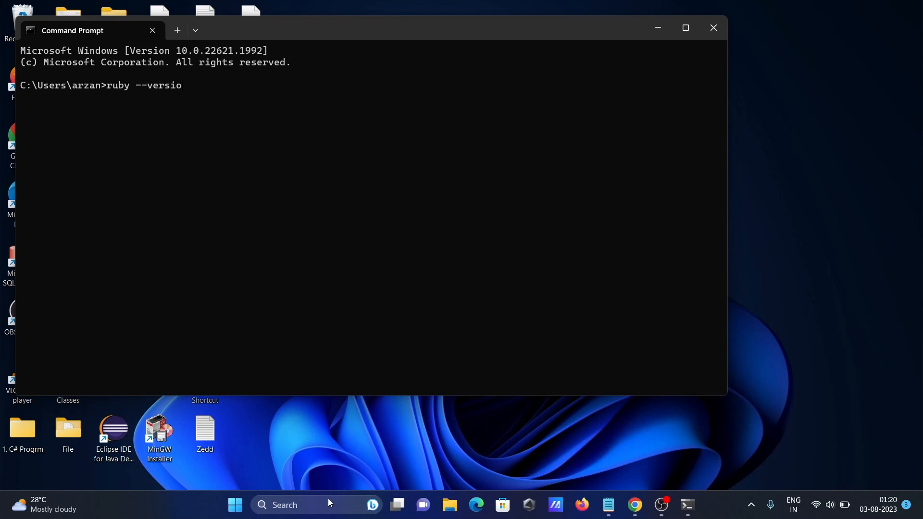
{"action": "key", "text": "enter"}
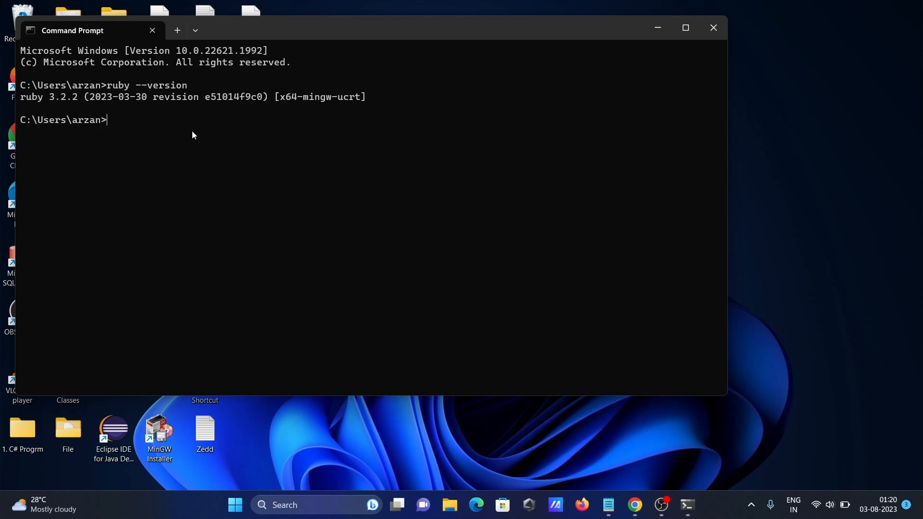
Step: Start the bare ruby interpreter in Command Prompt
{"action": "type", "text": "r"}
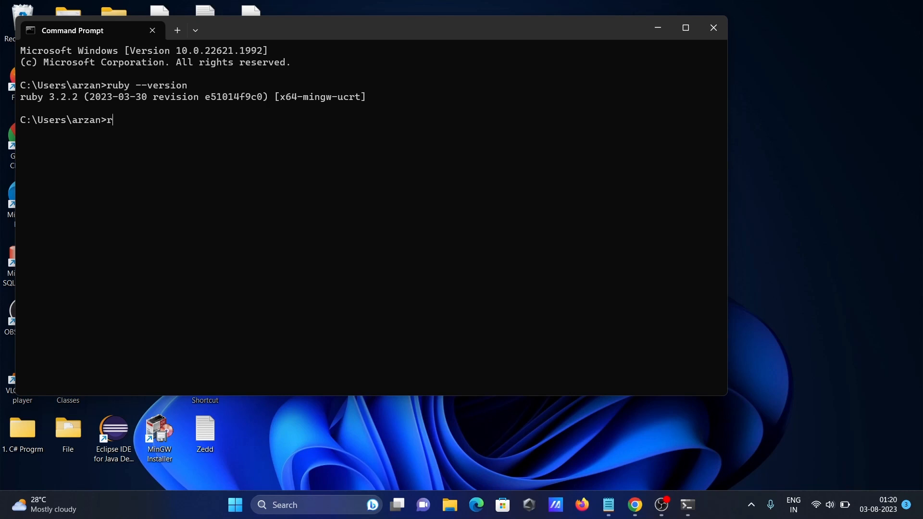
{"action": "type", "text": "uby"}
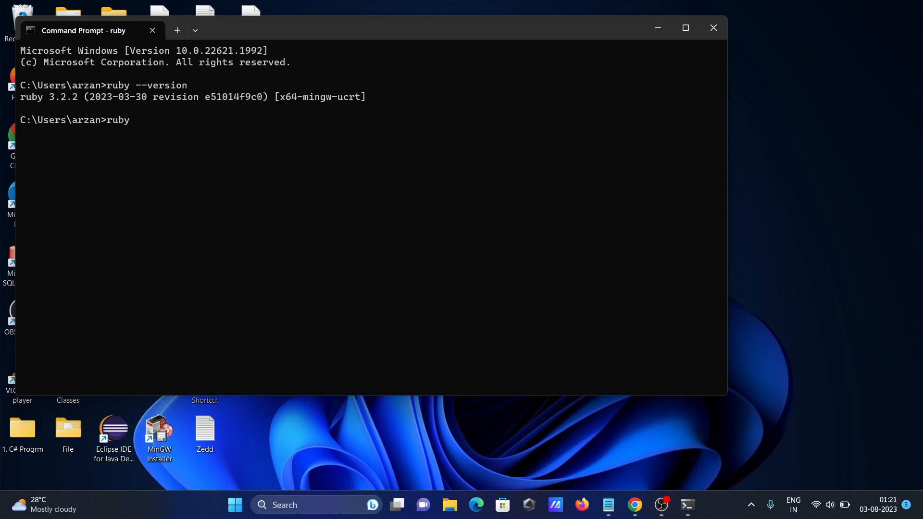
{"action": "key", "text": "enter"}
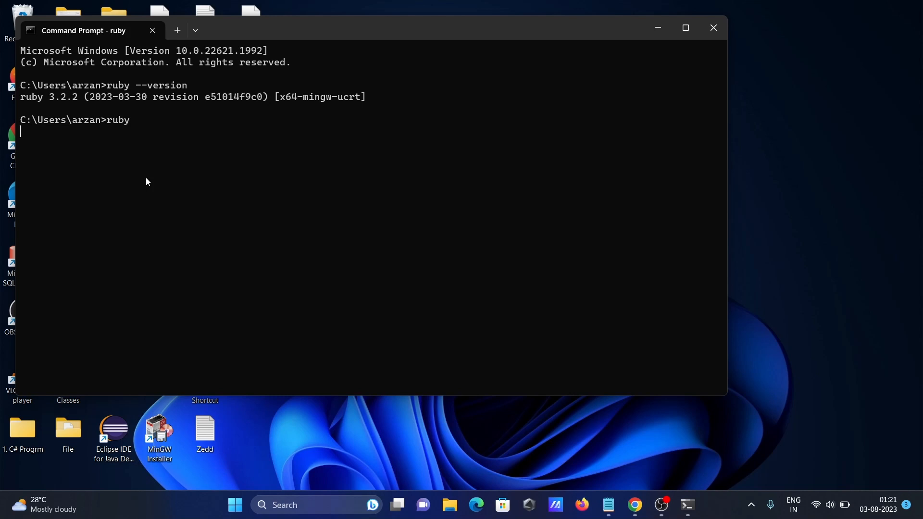
{"action": "mouse_move", "coordinate": [156, 143]}
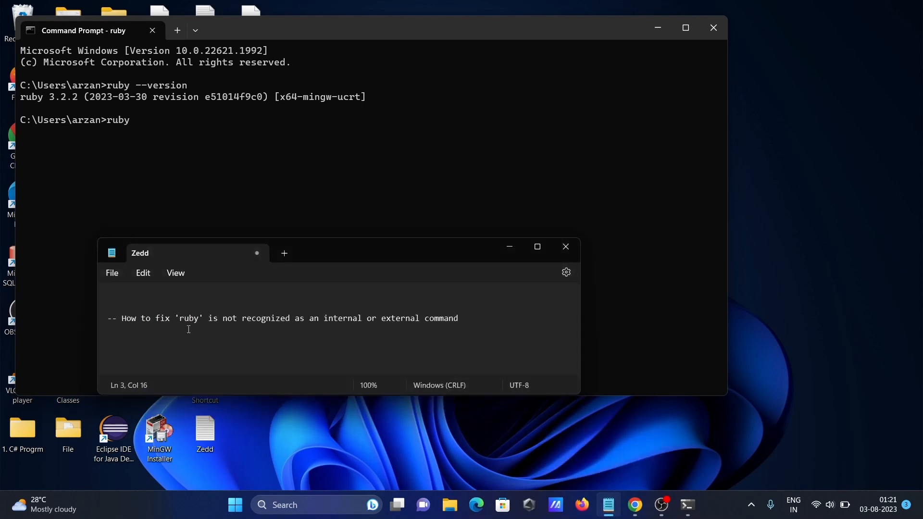
{"action": "mouse_move", "coordinate": [489, 276]}
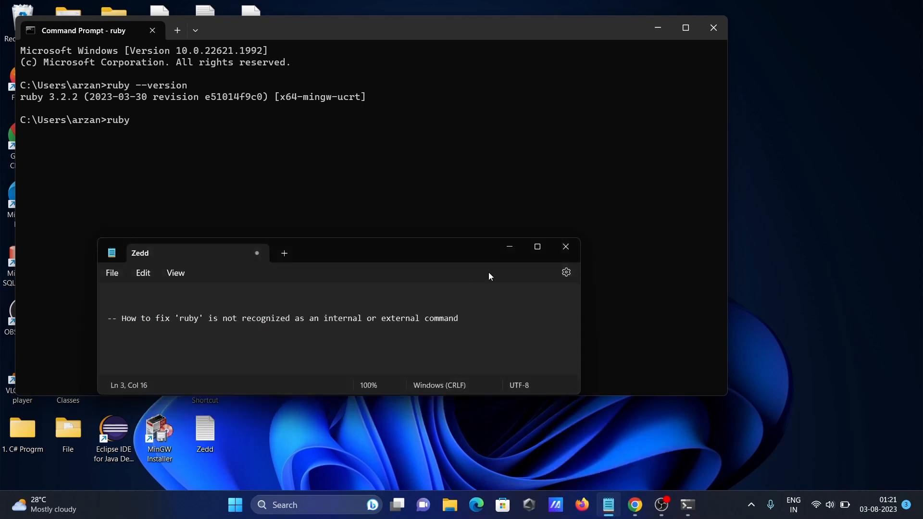